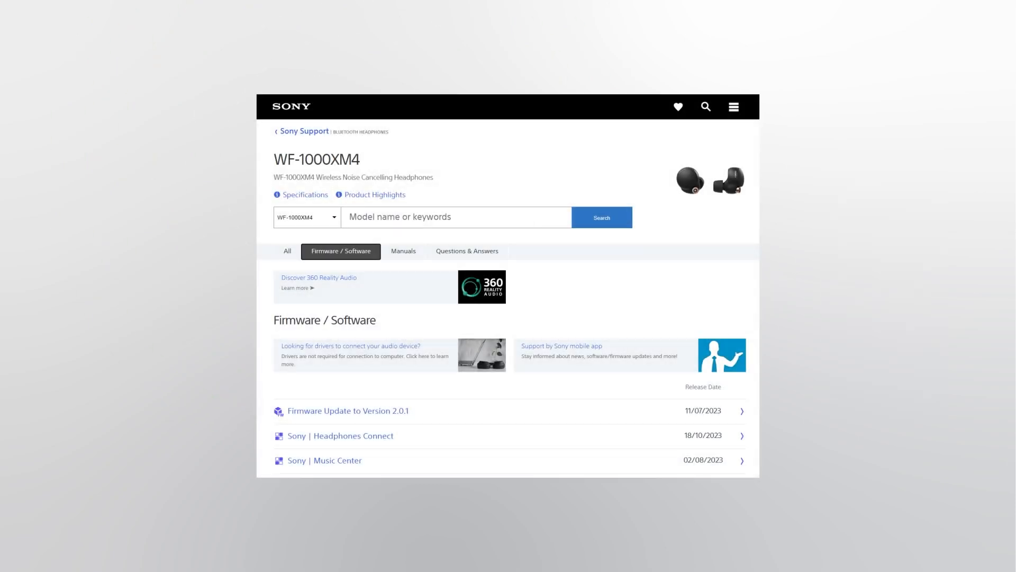
click(341, 251)
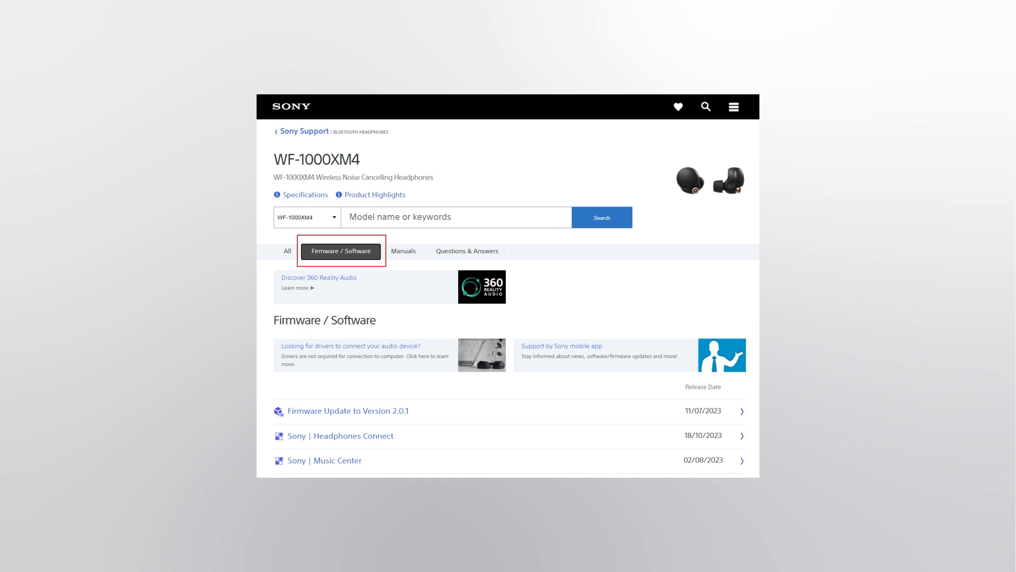